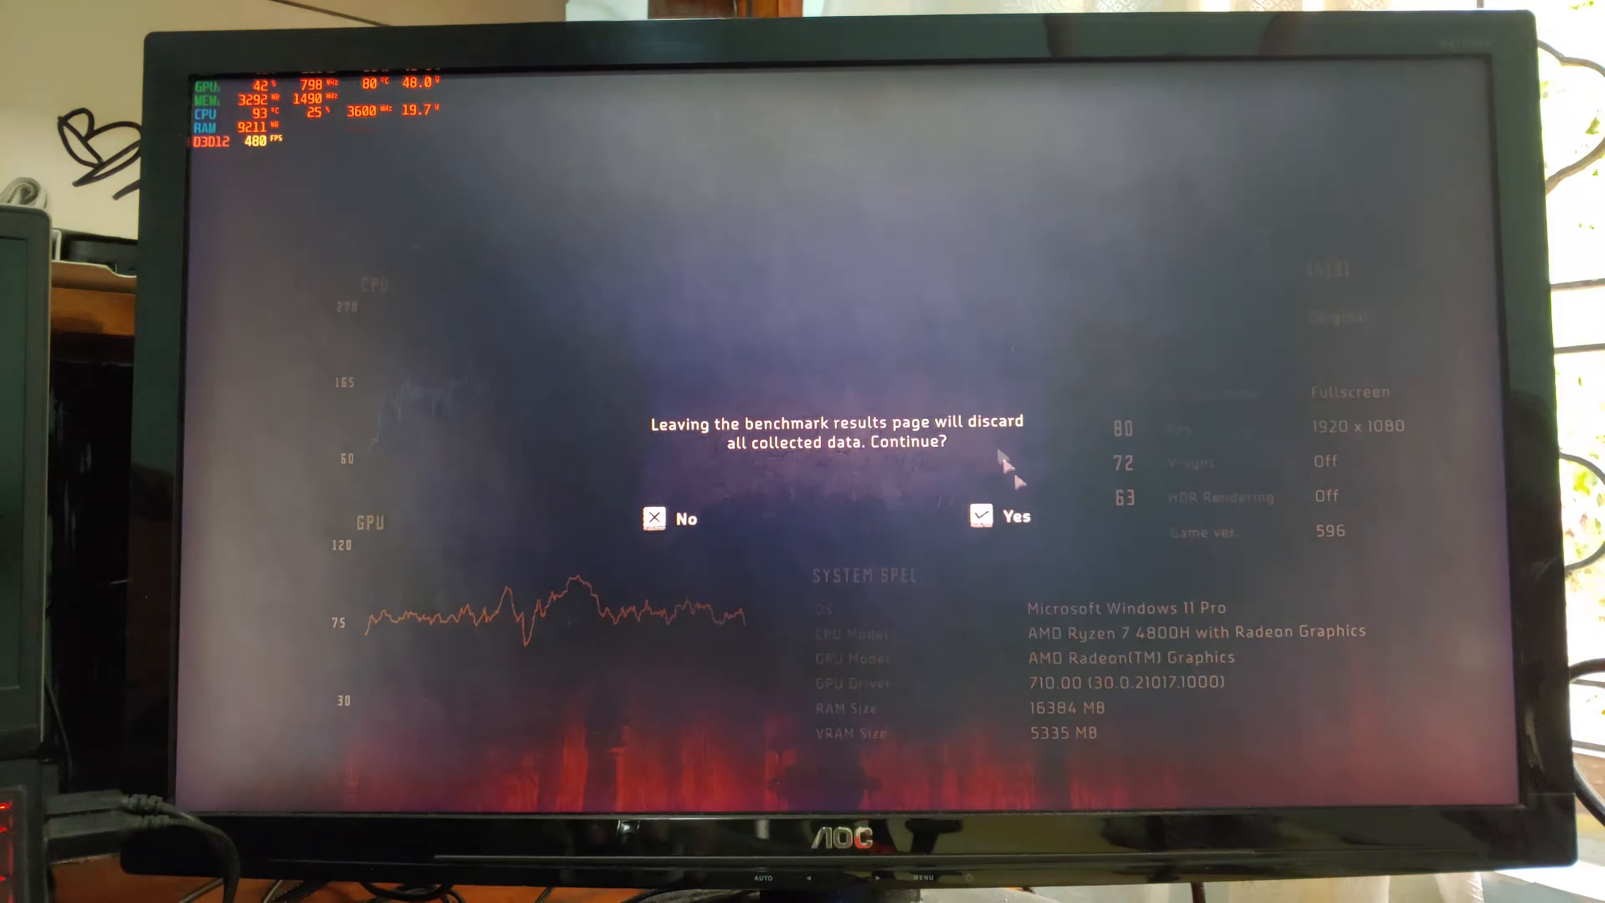
# Step: Leave the benchmark results and confirm exiting Horizon Zero Dawn from the main menu
pyautogui.click(981, 516)
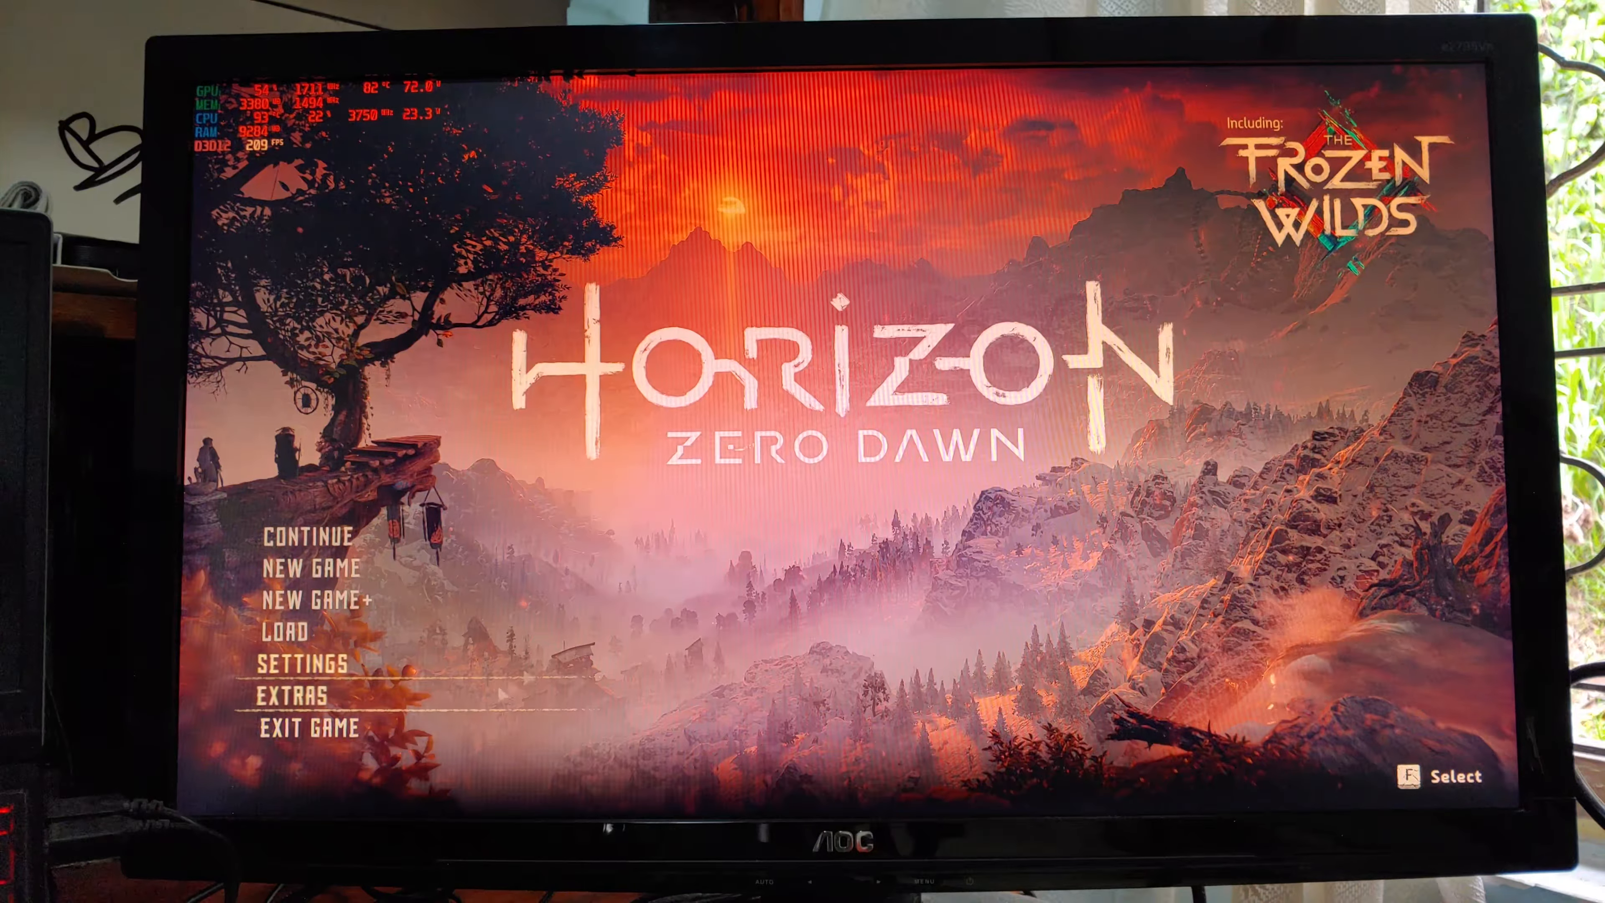
pyautogui.click(319, 728)
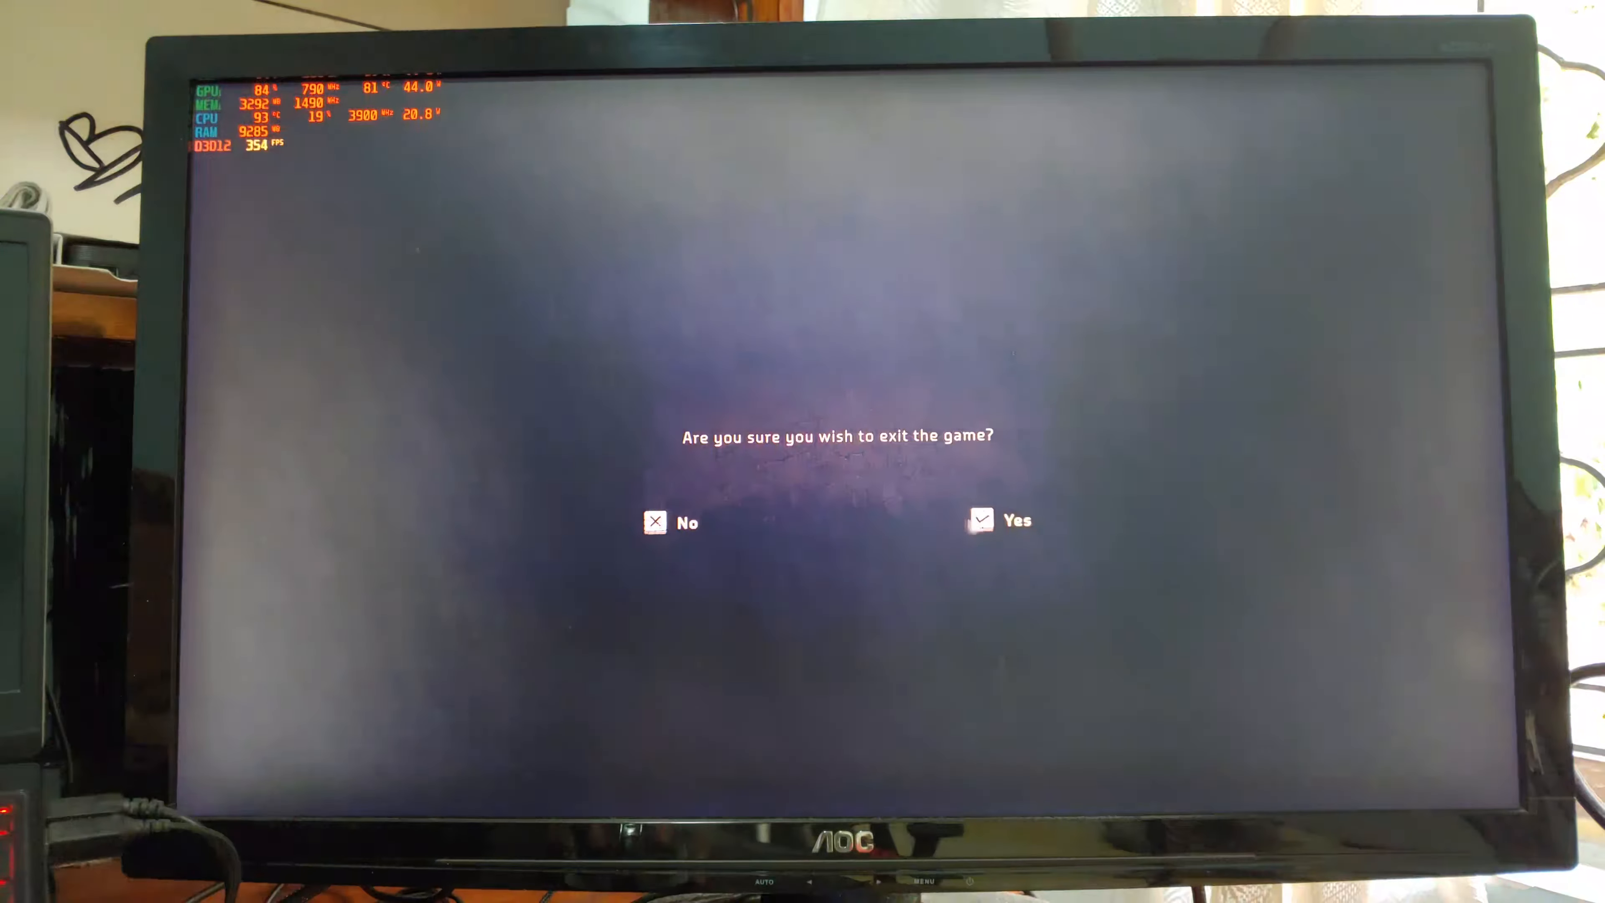
pyautogui.click(980, 520)
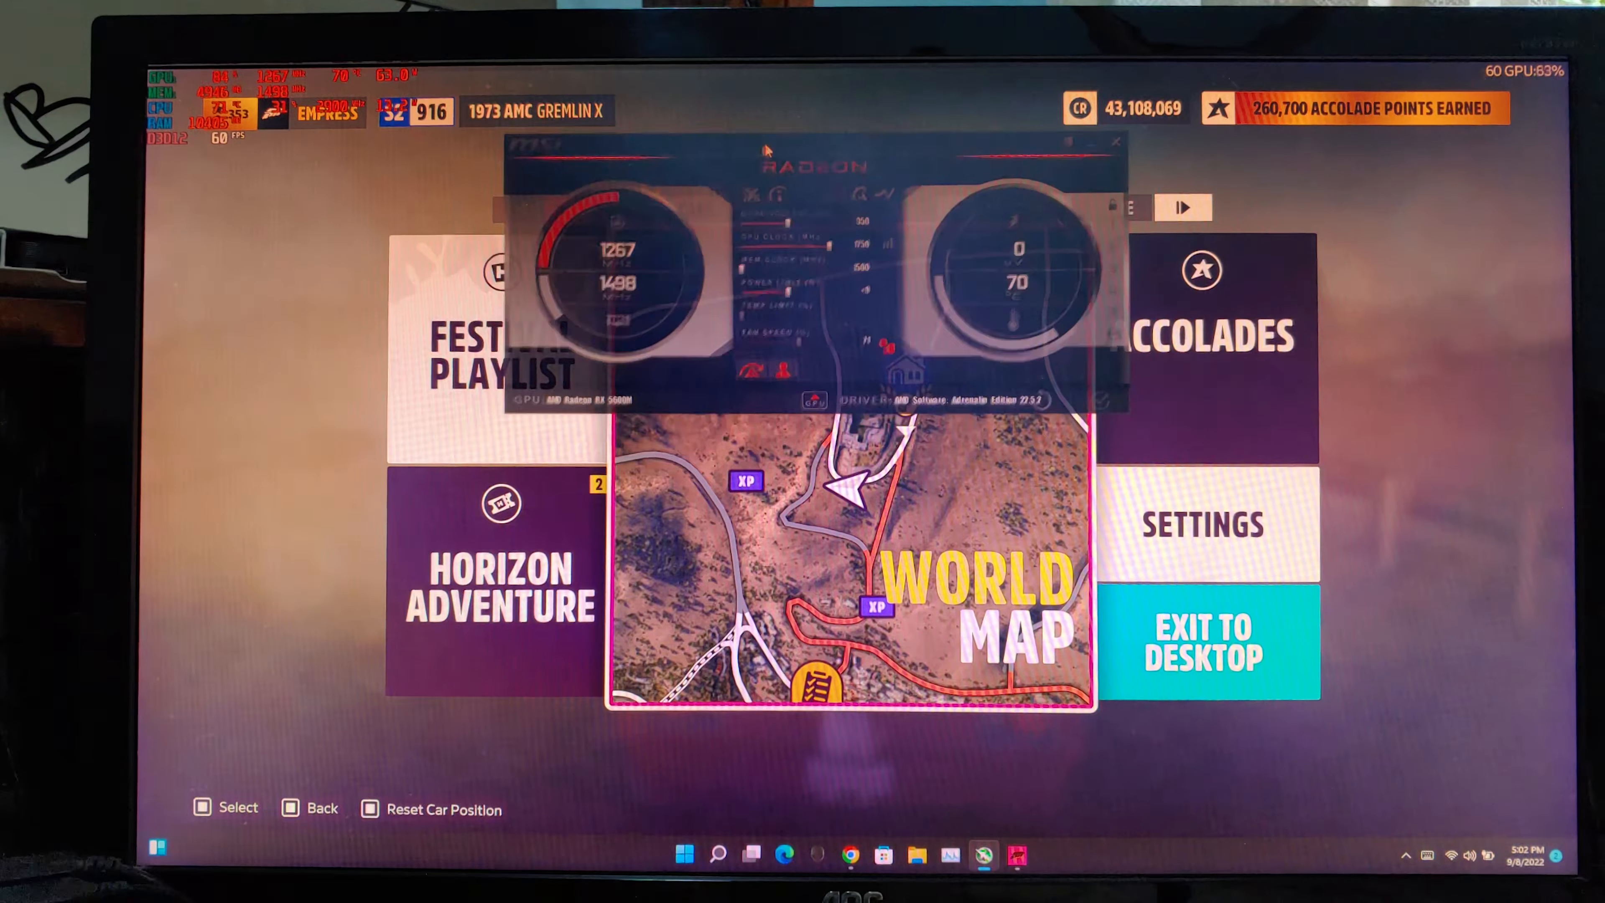
# Step: Bring up Afterburner's Voltage/Frequency curve editor with Ctrl+F over the game
pyautogui.press('ctrl+f')
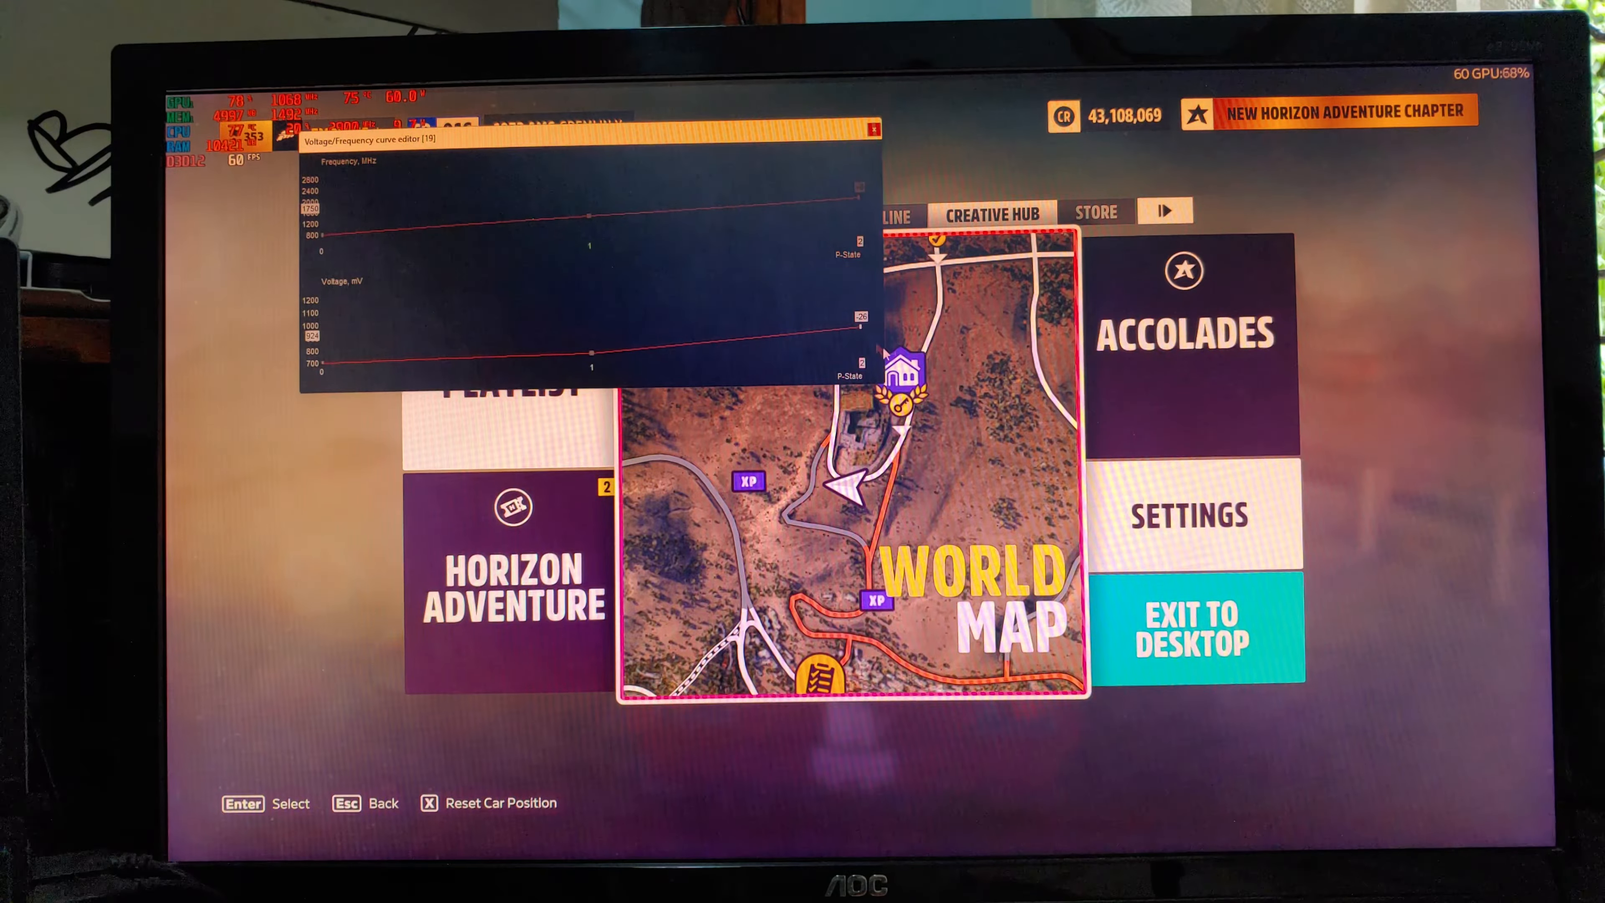
pyautogui.click(1190, 629)
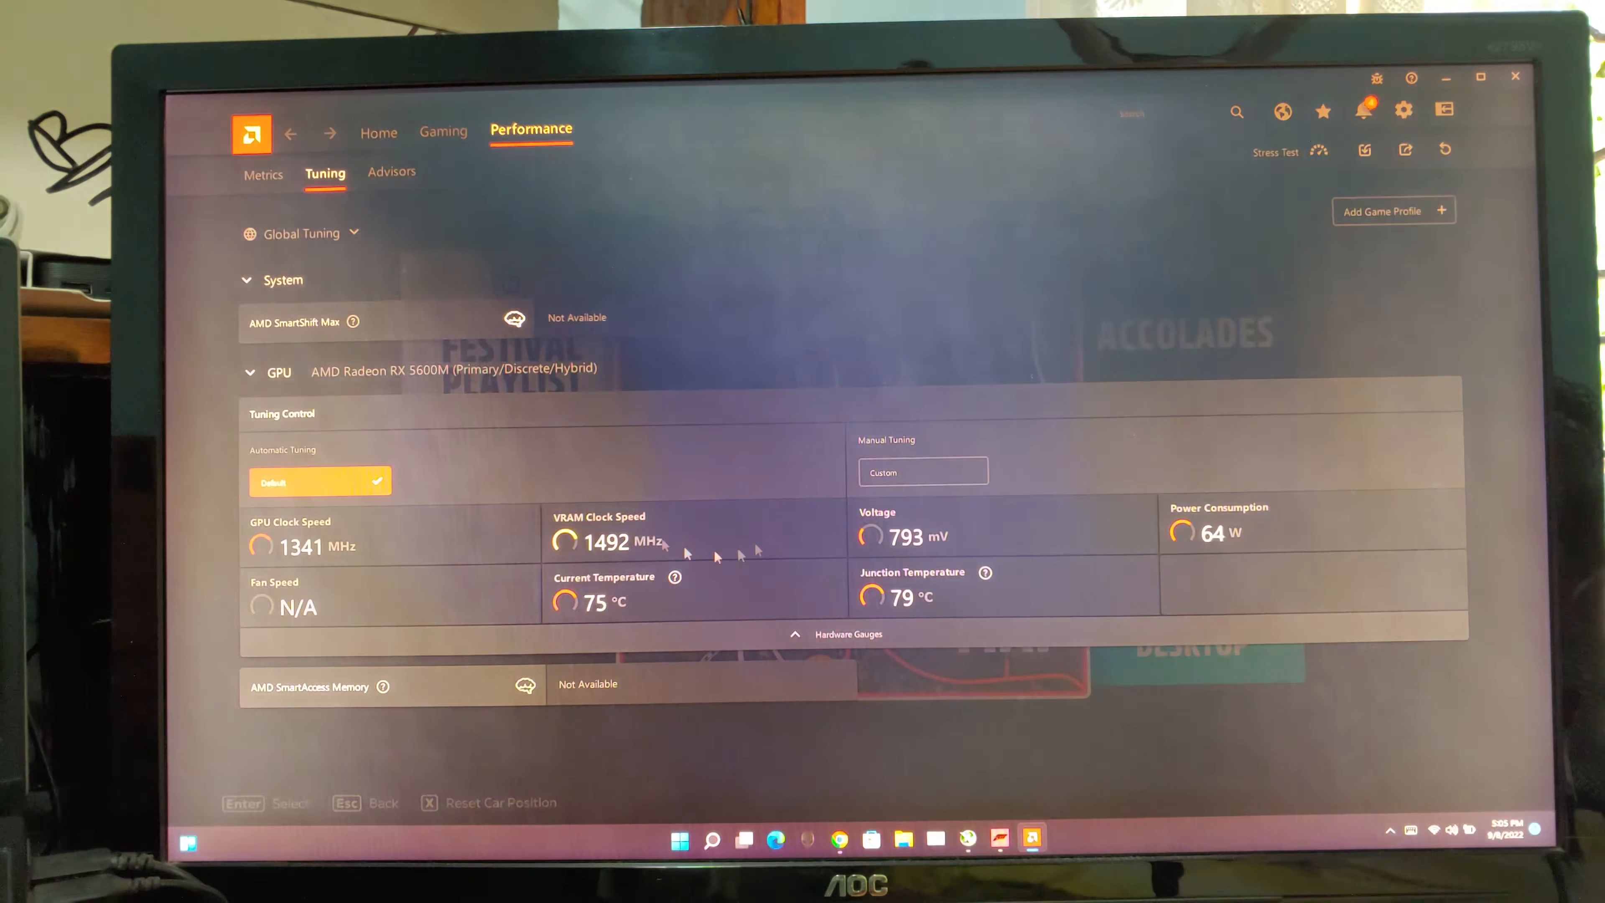
# Step: Enable Custom manual tuning and bring the GPU voltage/frequency graph into view
pyautogui.click(921, 472)
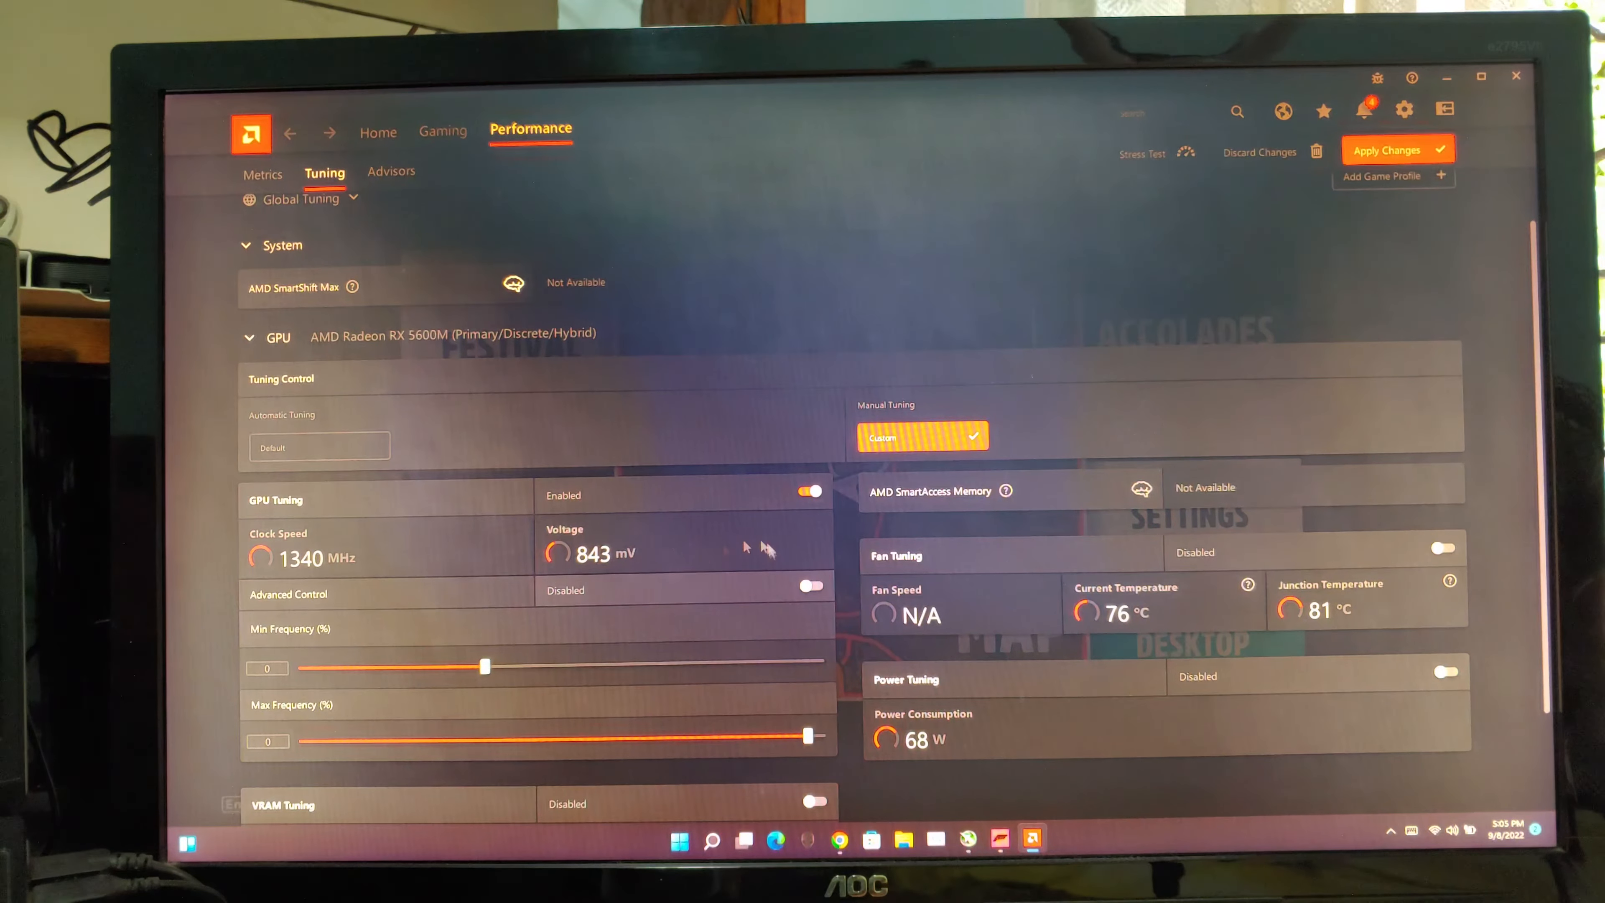
pyautogui.scroll(-3)
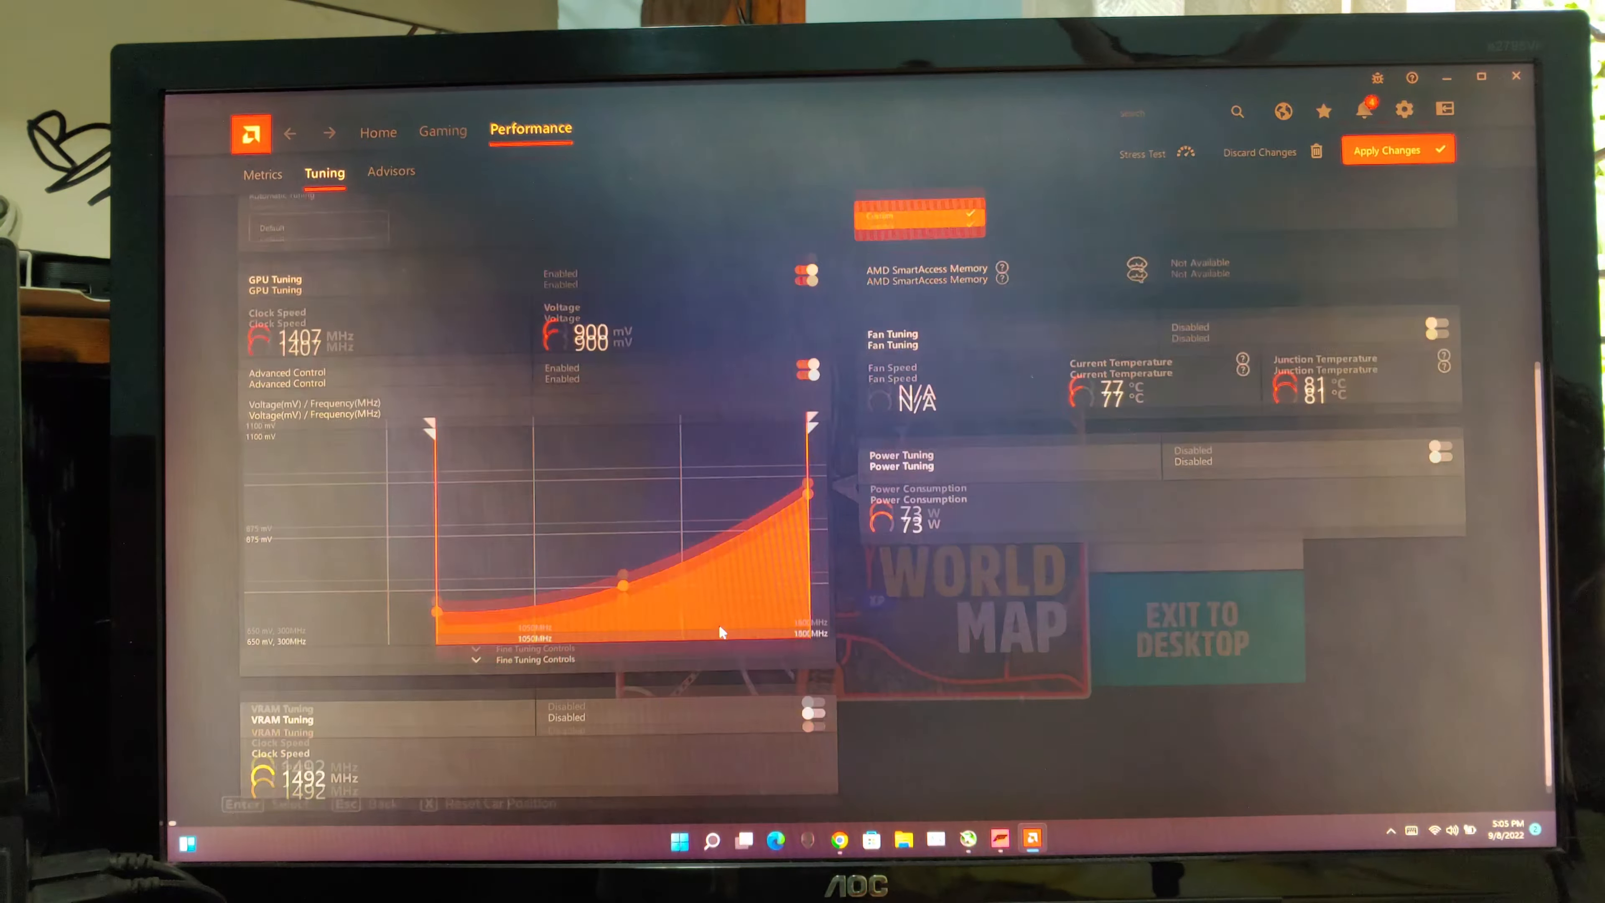
pyautogui.scroll(-3)
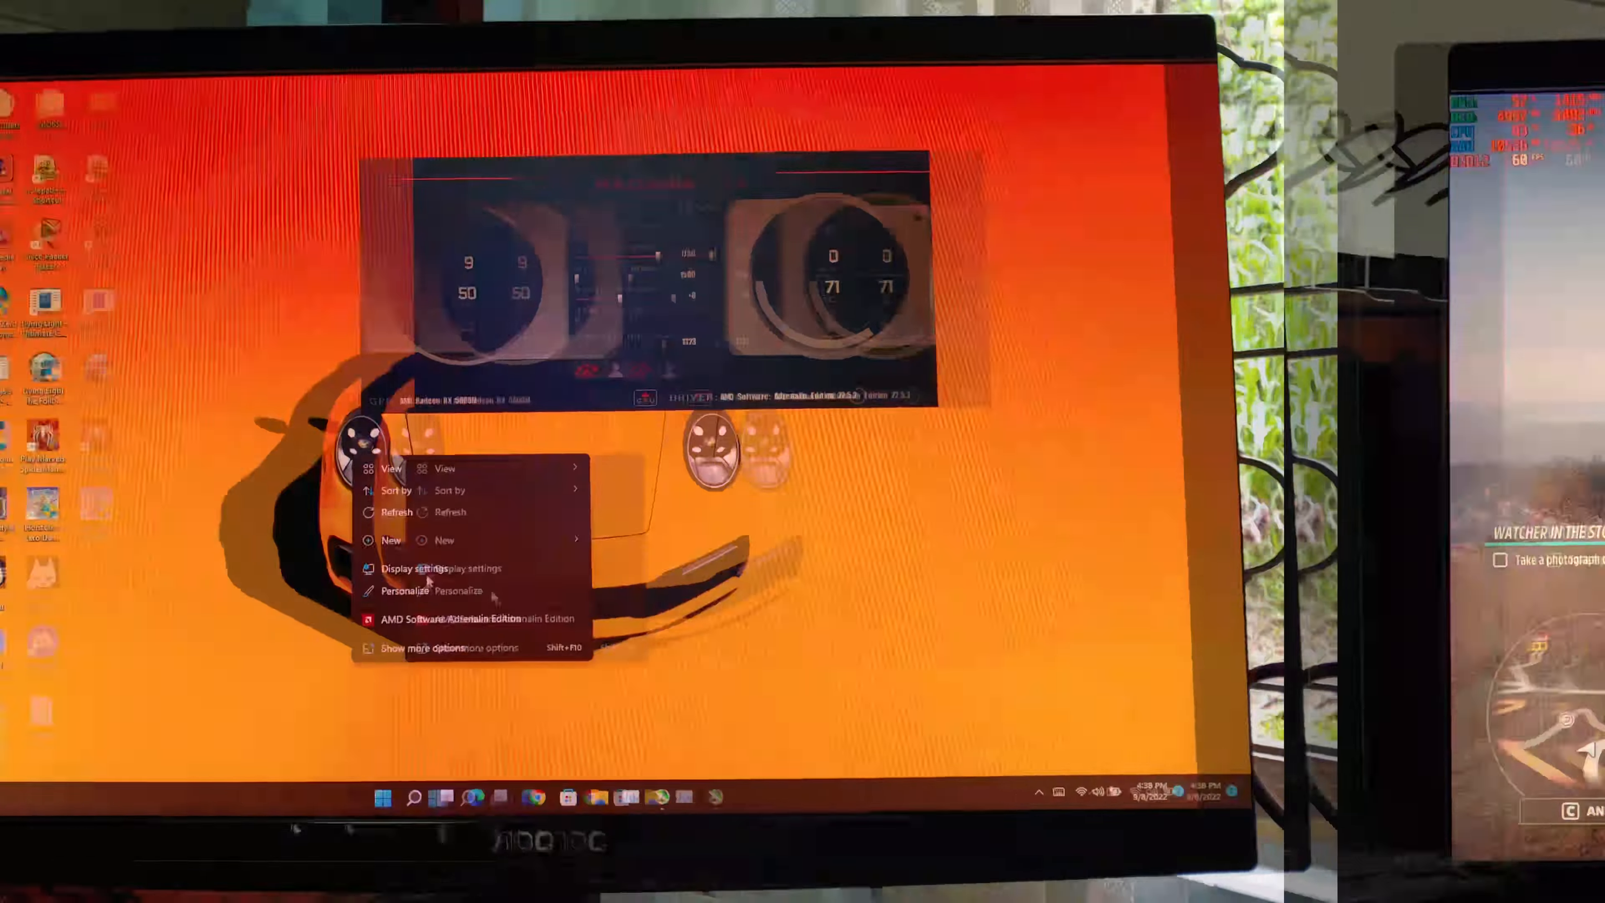
# Step: Import the saved XML profile from AMD Profiles, overriding current GPU settings with the lower-voltage curve
pyautogui.click(457, 616)
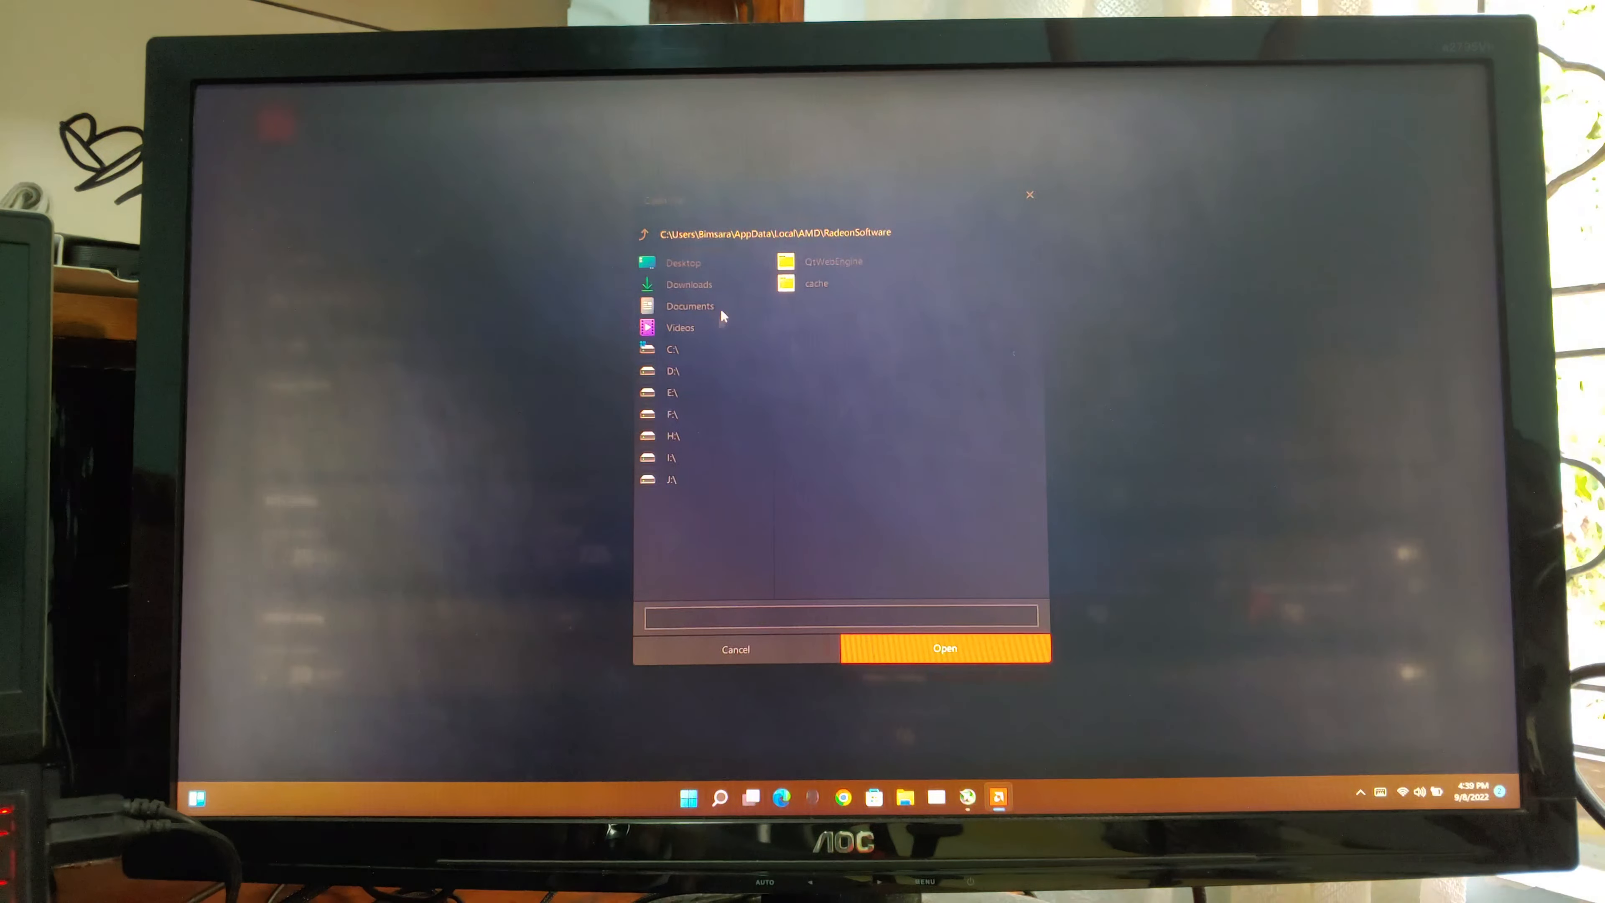
pyautogui.click(943, 649)
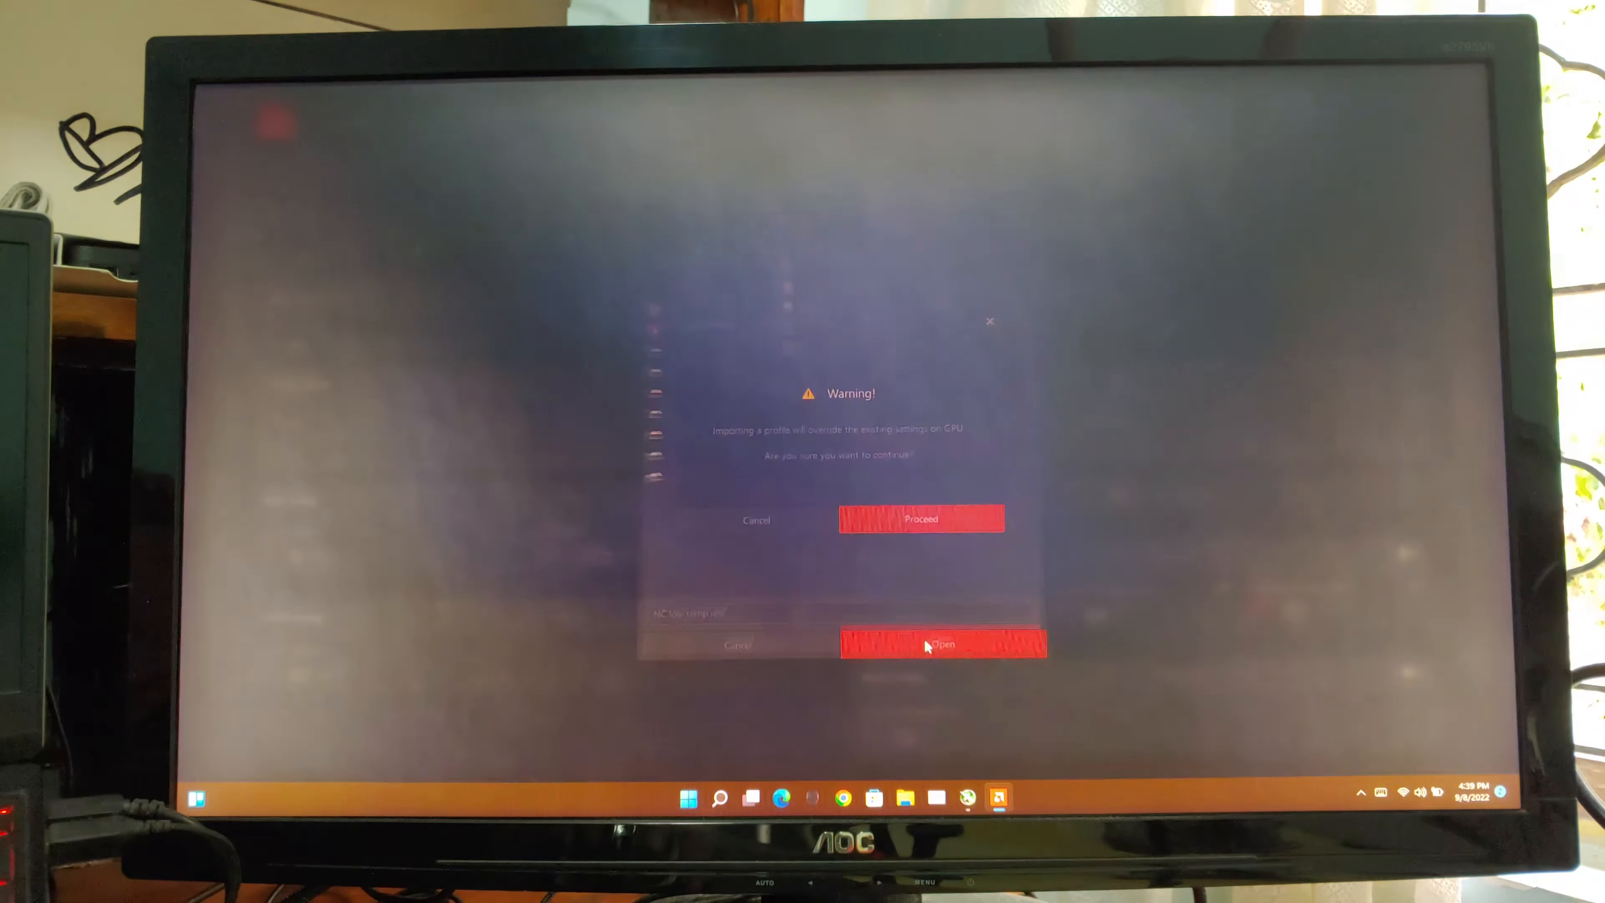
pyautogui.click(920, 519)
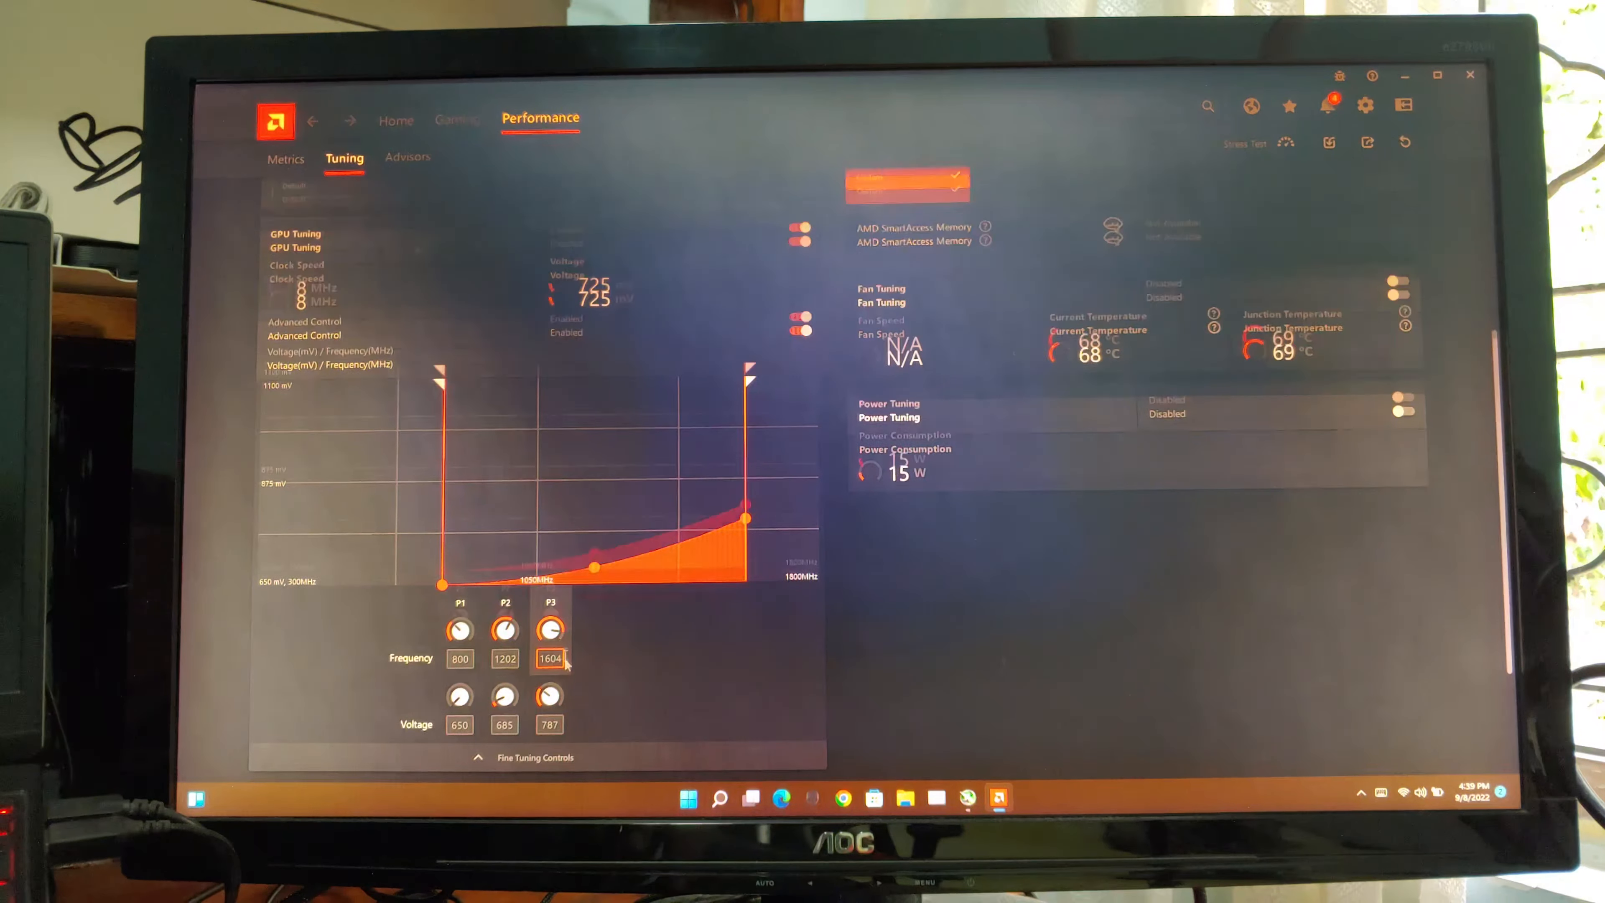
pyautogui.scroll(-3)
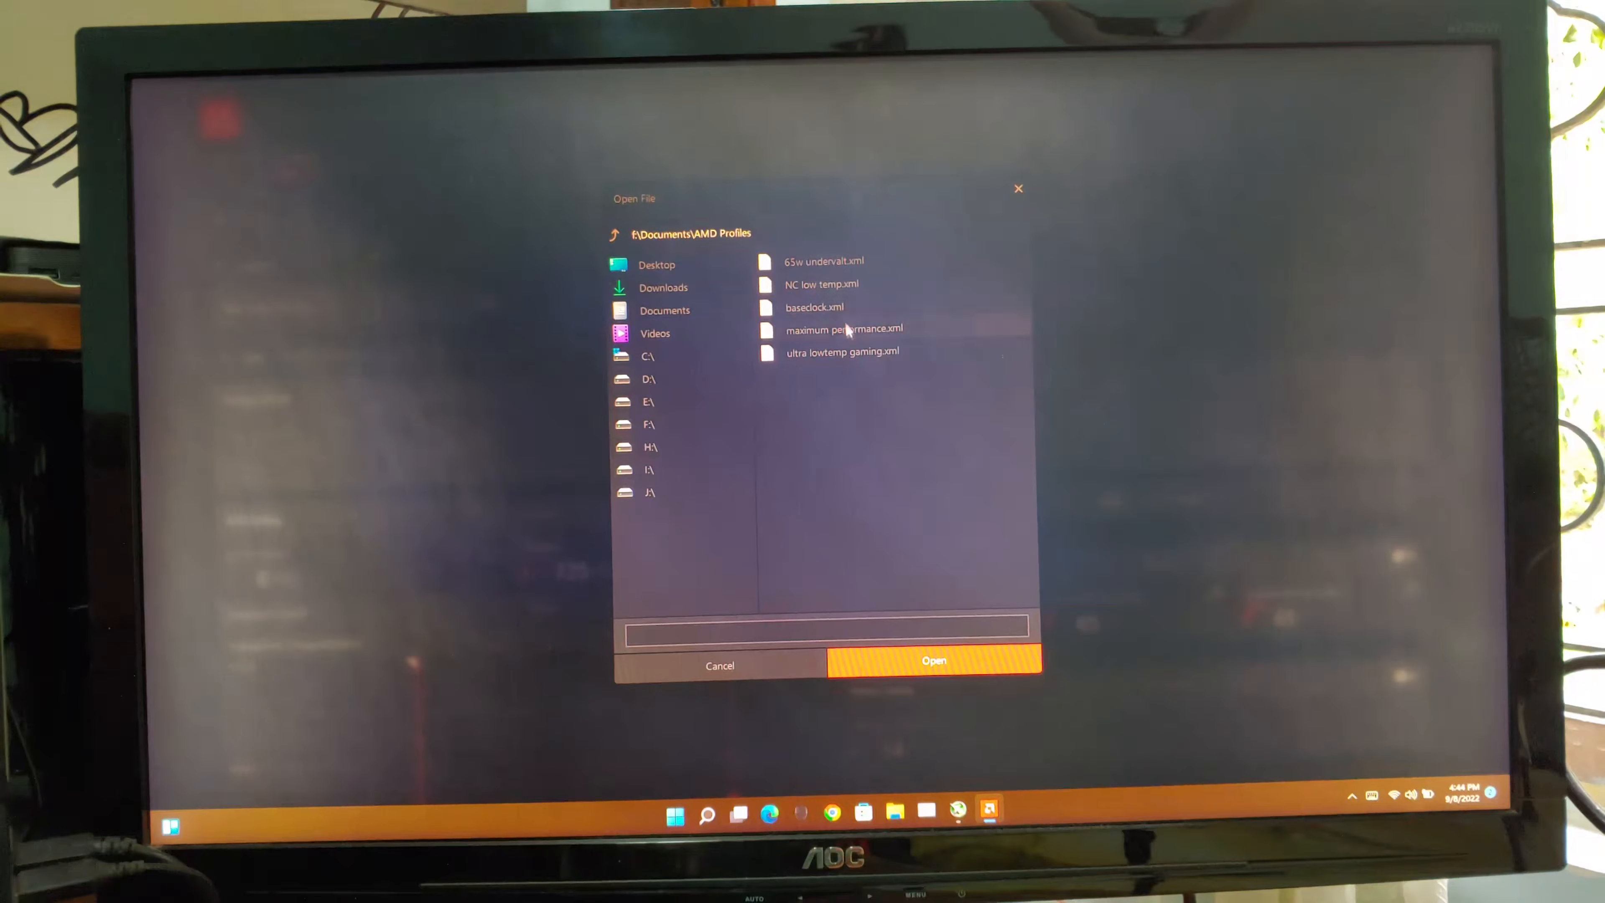
pyautogui.click(933, 665)
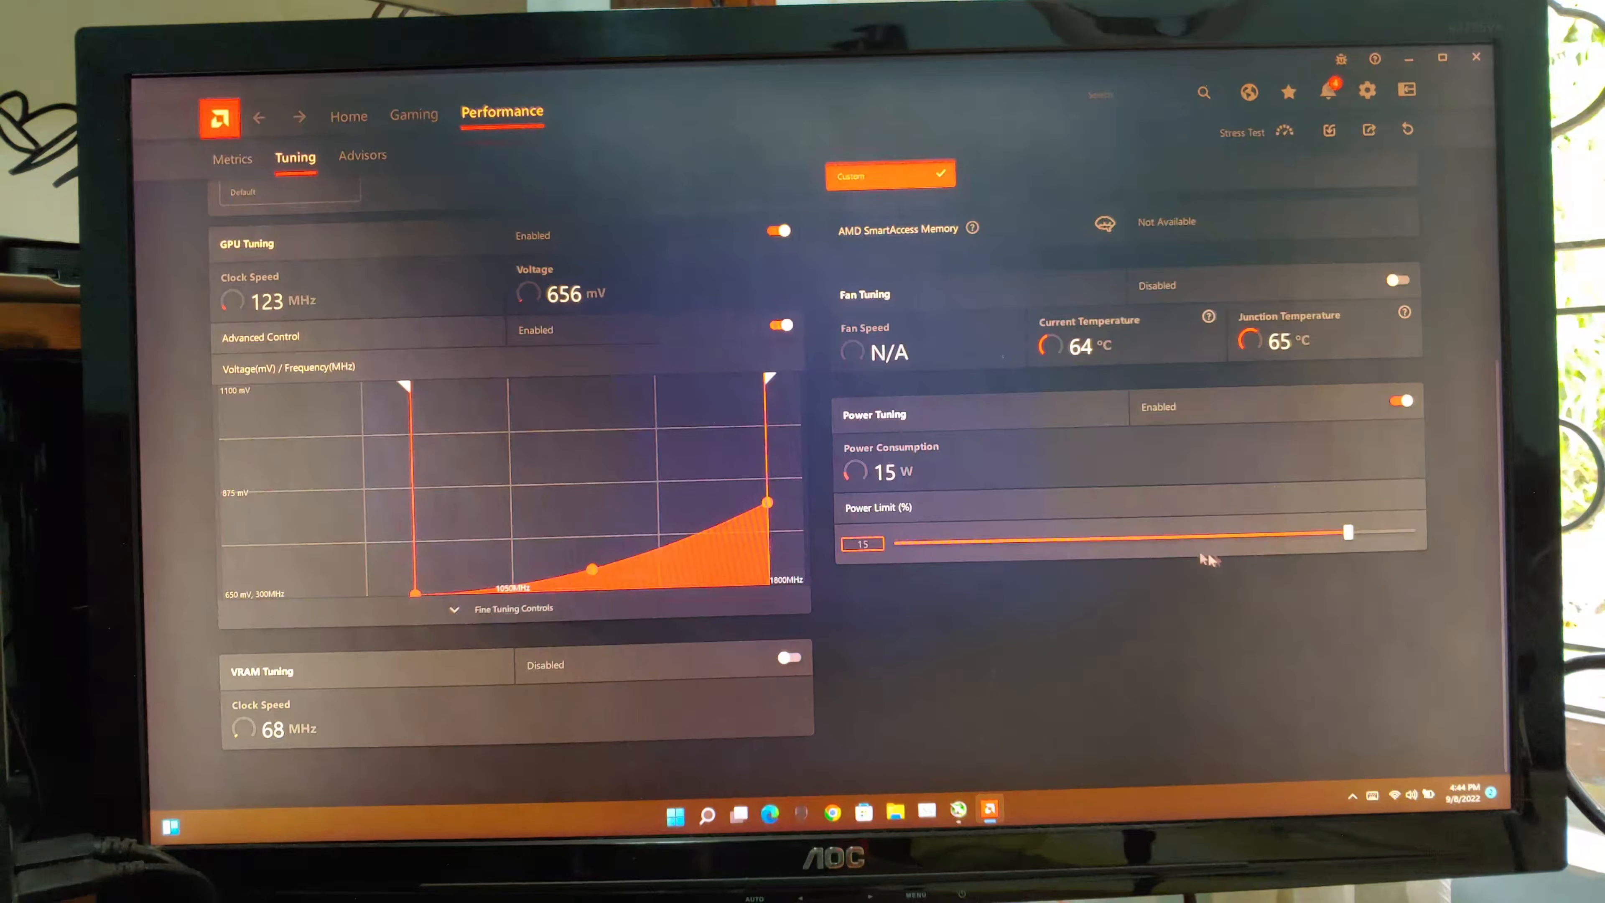